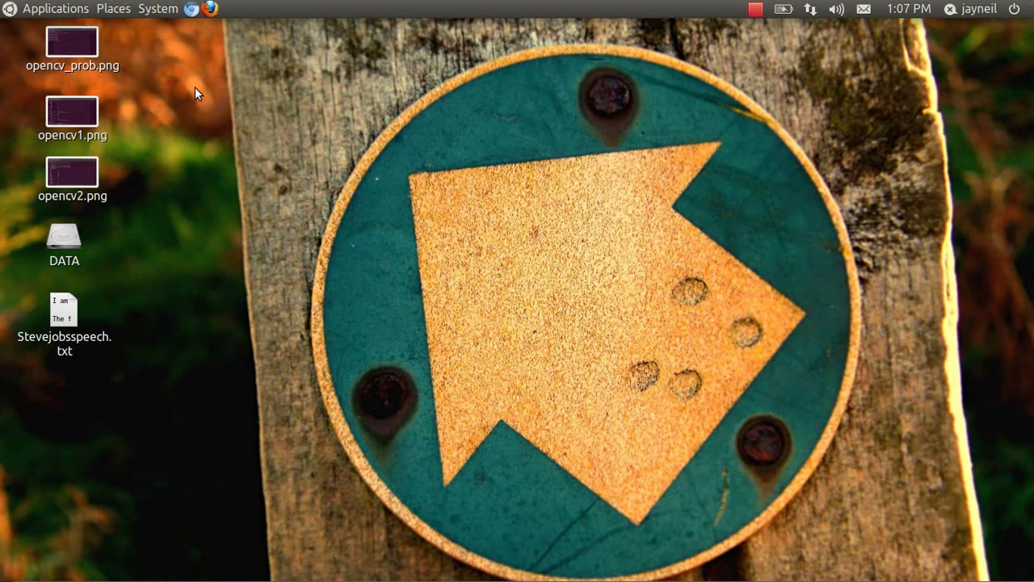
mouse_move(249, 159)
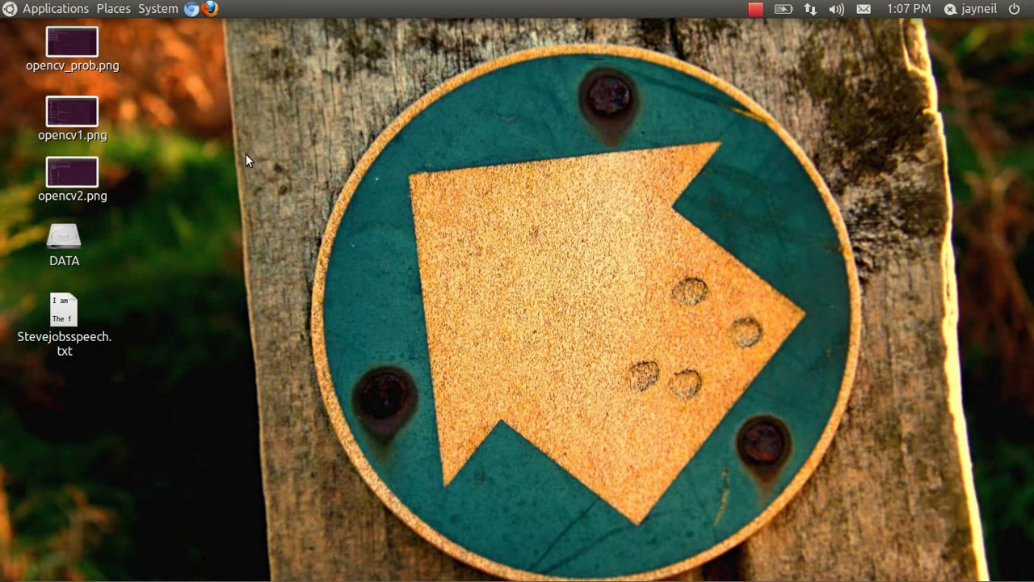
mouse_move(358, 231)
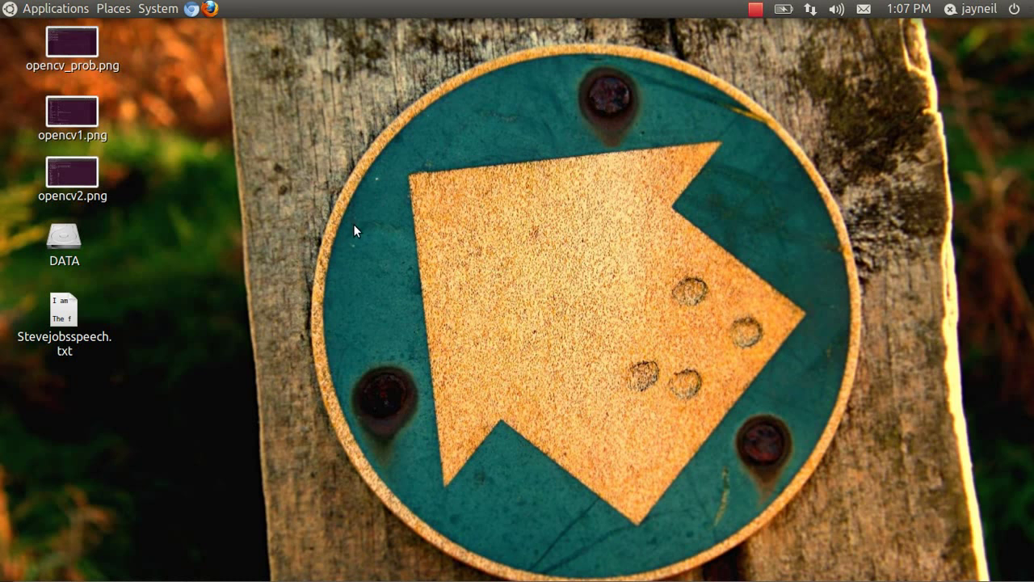
- Launch Ubuntu Software Center from the Applications menu after glancing at Places
left_click(55, 8)
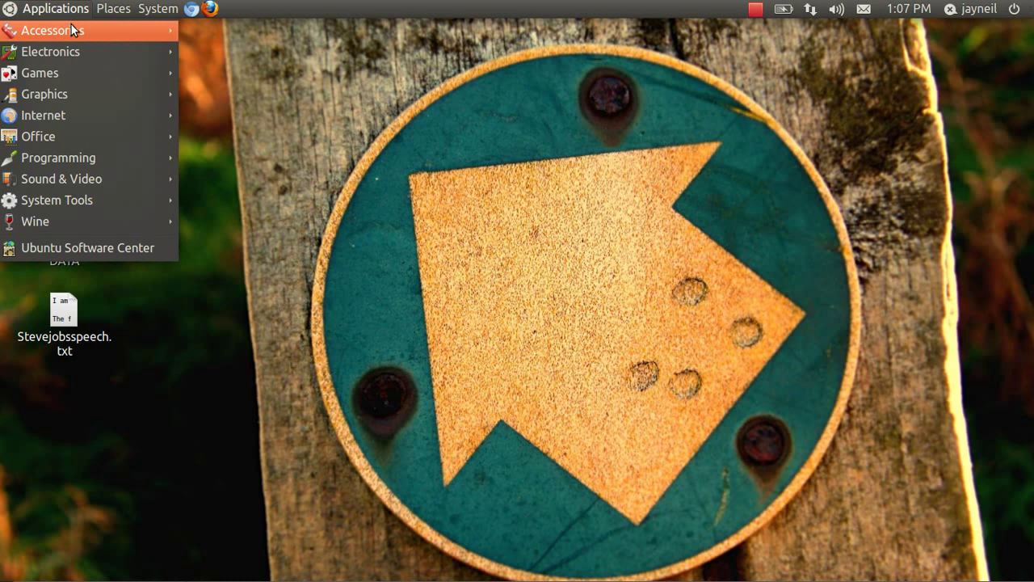
left_click(112, 9)
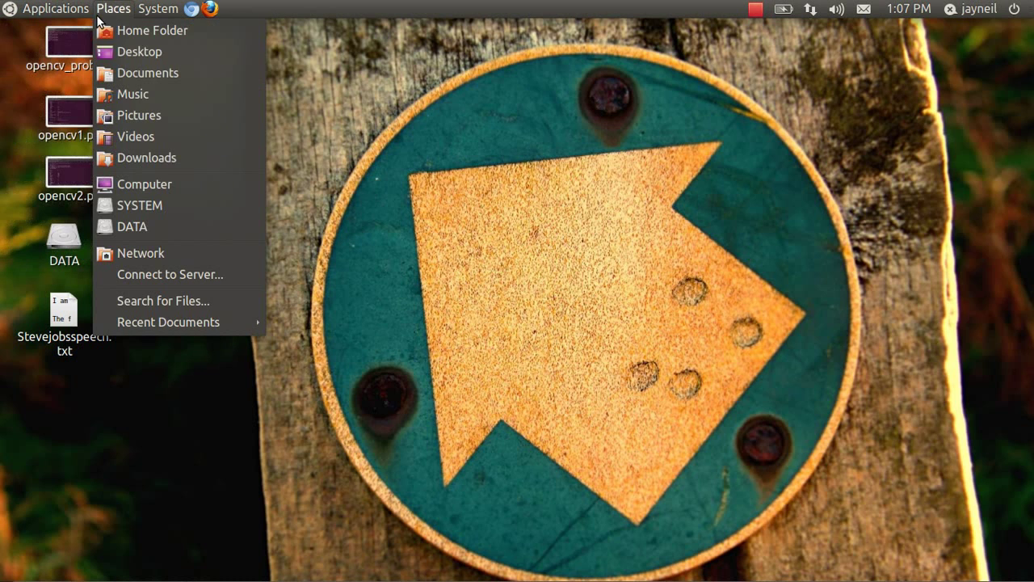
left_click(55, 9)
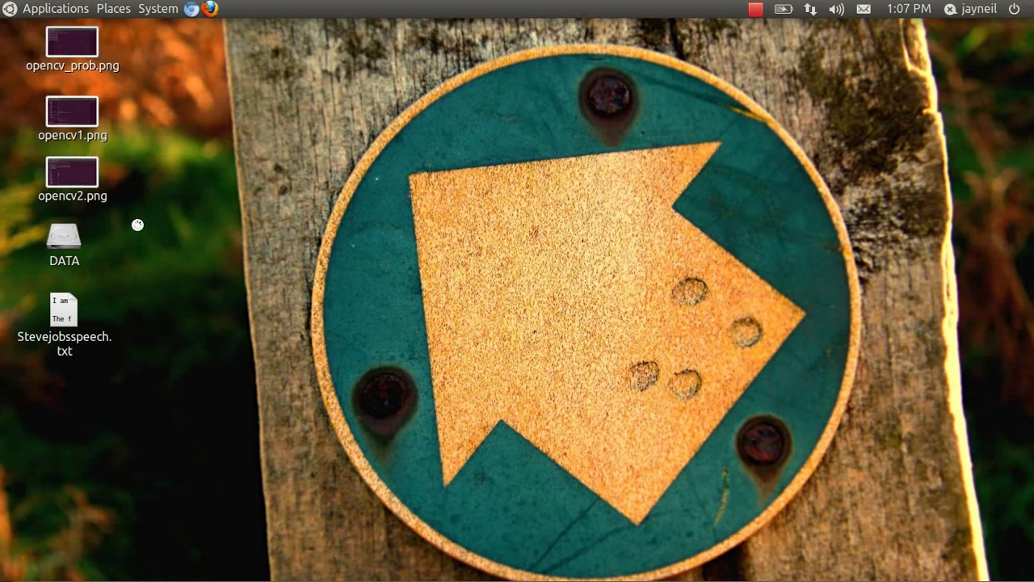
mouse_move(614, 179)
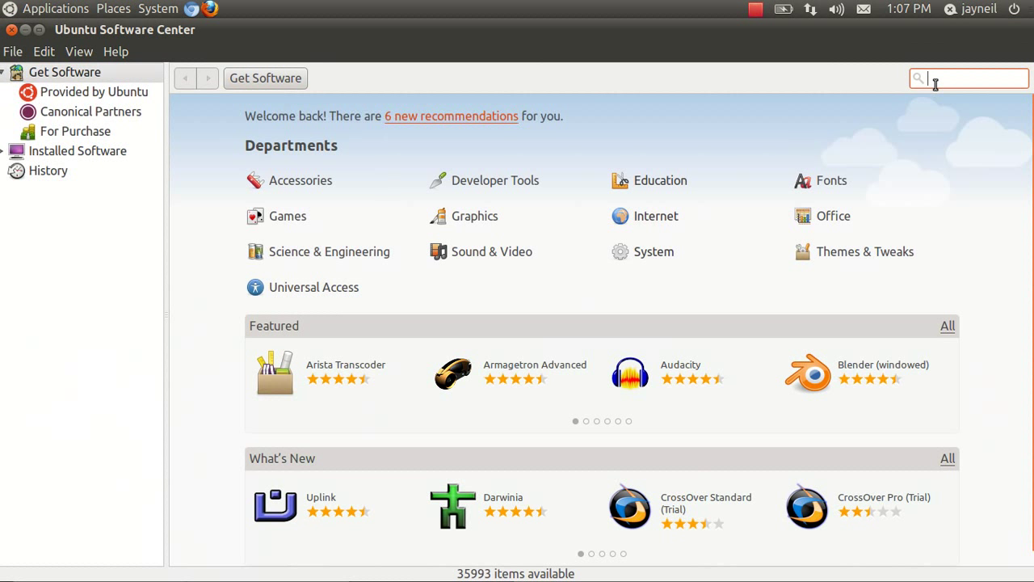
- Search 'furi' to confirm Furius ISO Mount is installed, then close the software center
type("furi")
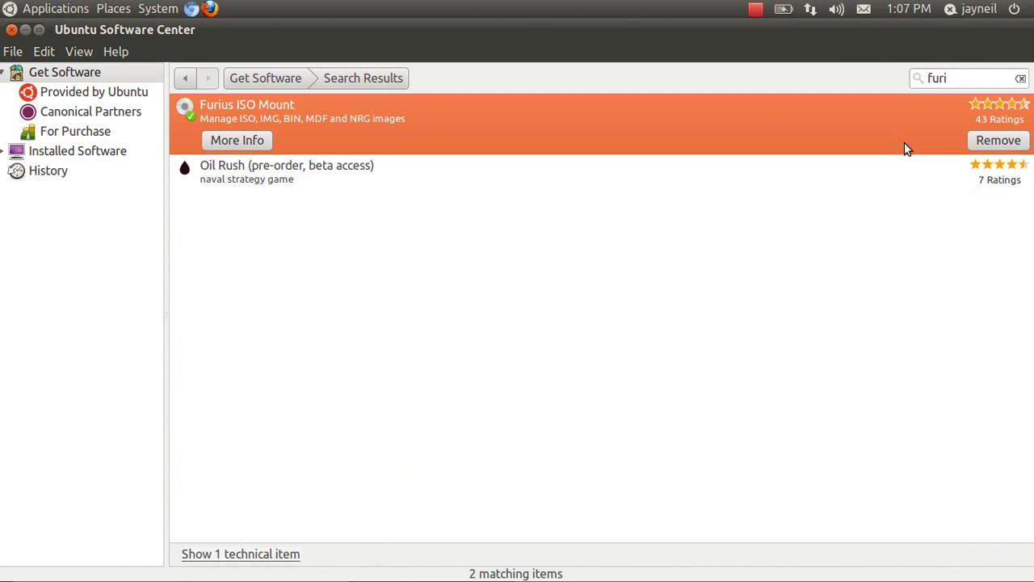
mouse_move(30, 52)
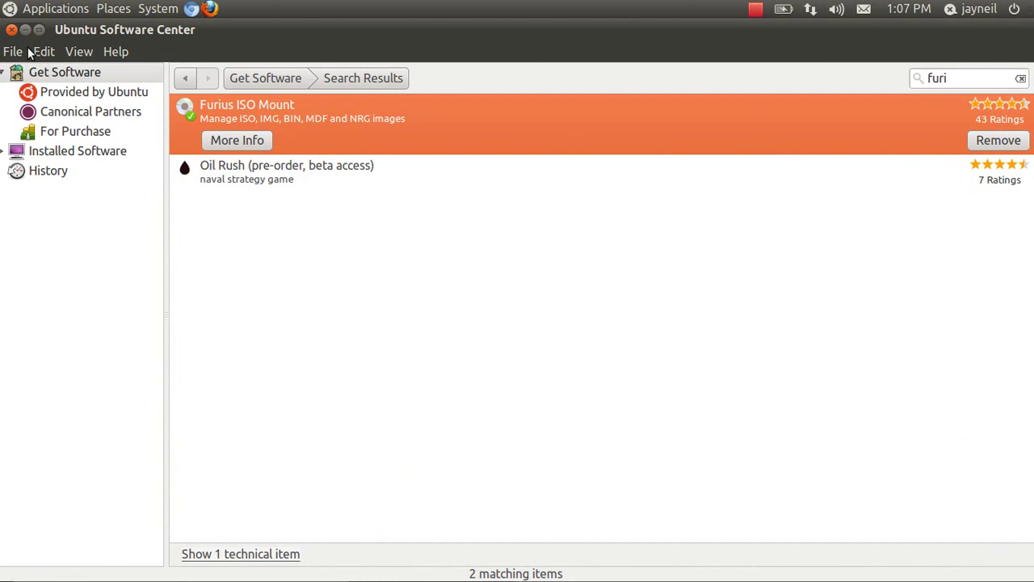
left_click(55, 9)
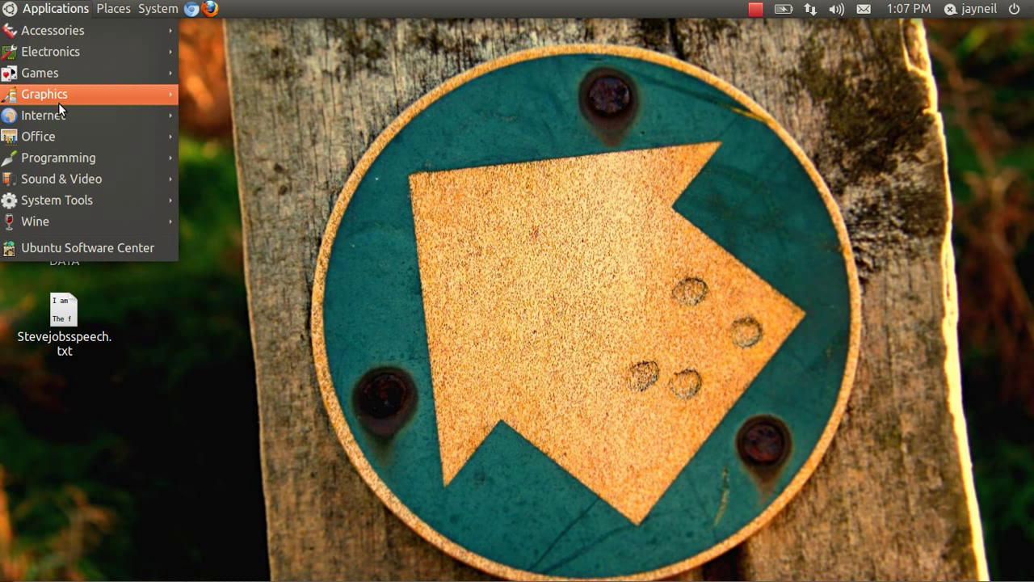
mouse_move(52, 30)
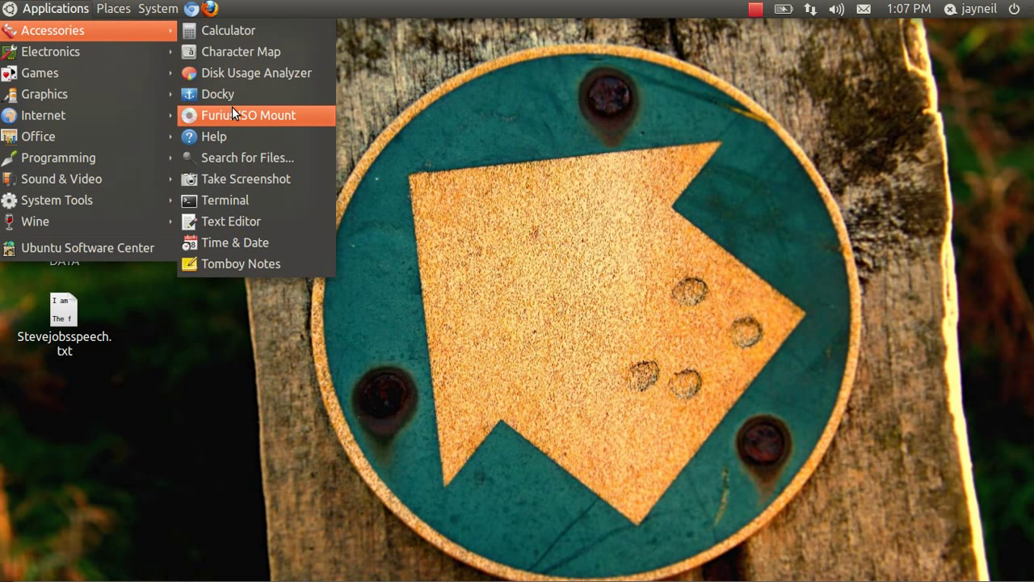
- Start Furius ISO Mount and select OFFICE12.iso from the home folder as the image
left_click(248, 115)
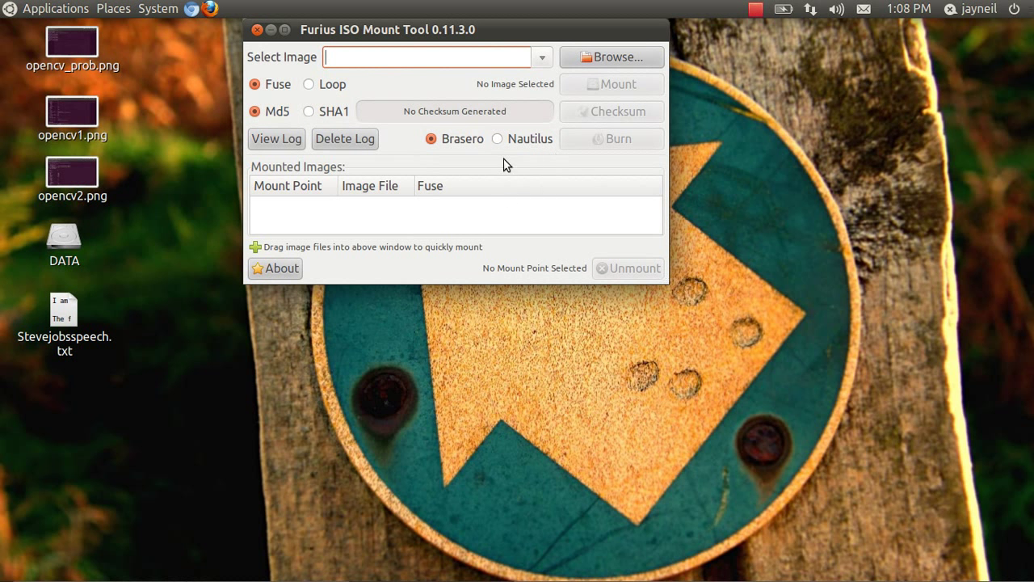
left_click(612, 57)
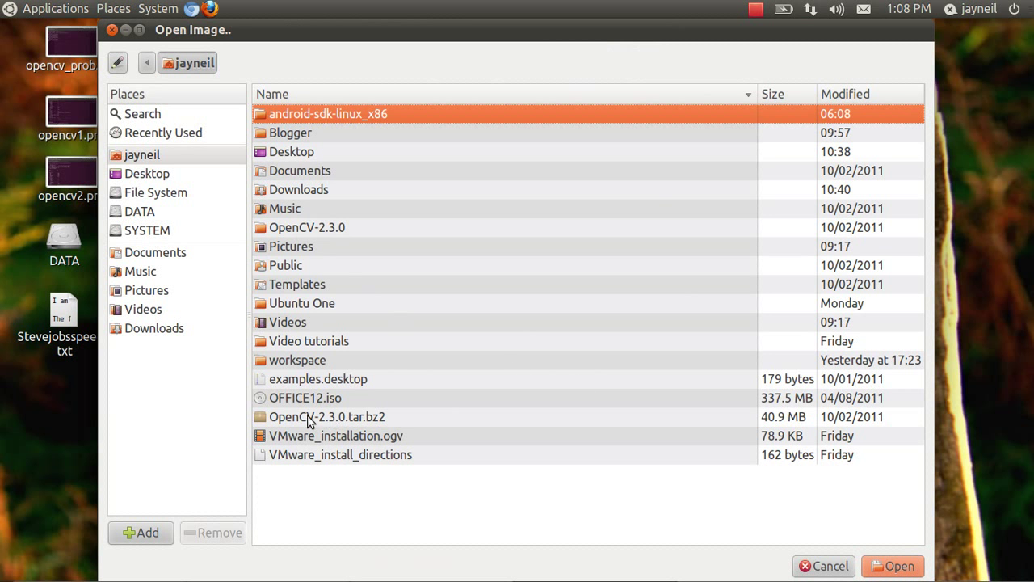
left_click(305, 398)
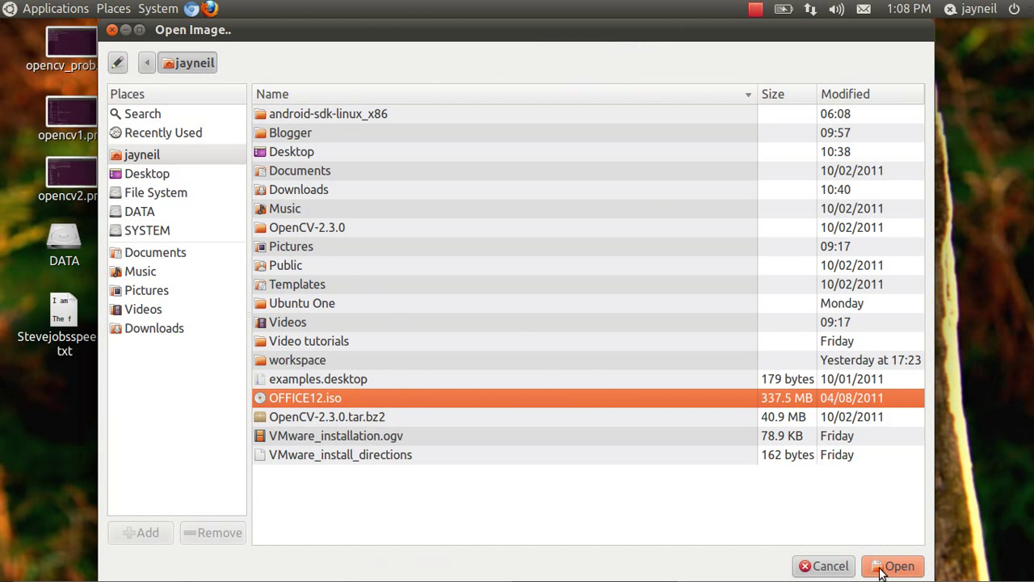
left_click(893, 566)
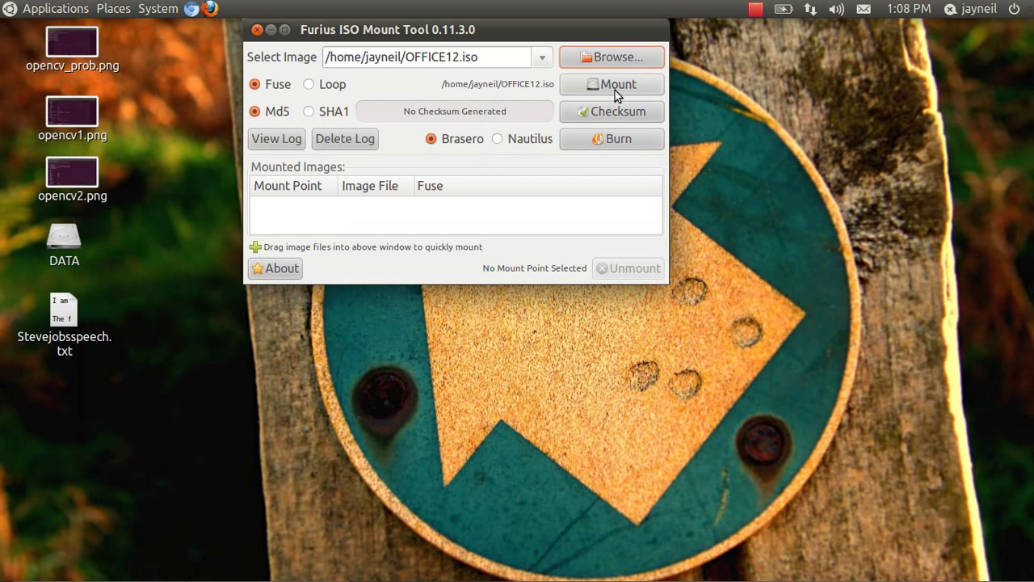
- Mount OFFICE12.iso so the OFFICE12_iso drive appears, then check Places for it
left_click(611, 84)
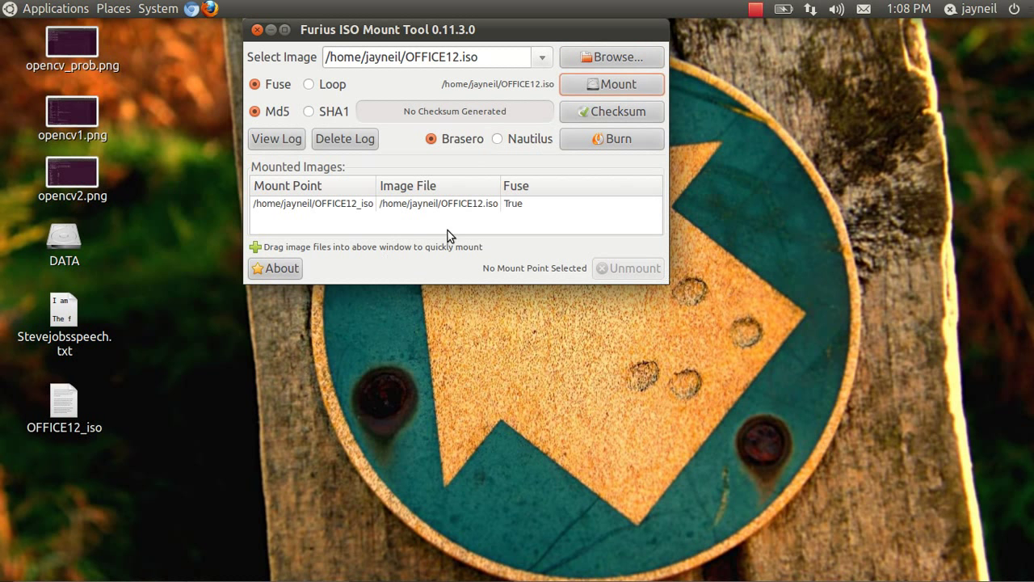
mouse_move(533, 213)
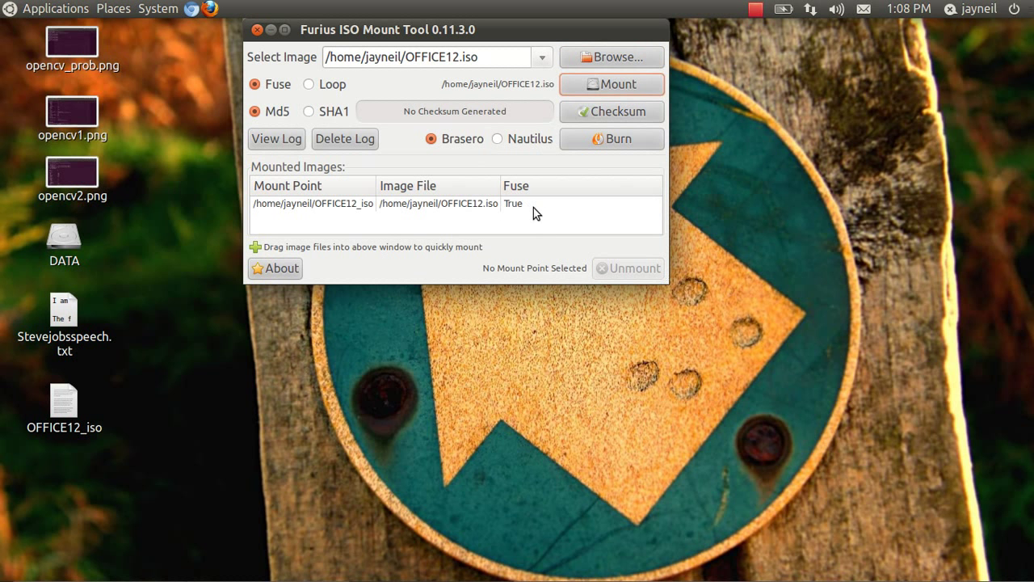
left_click(113, 9)
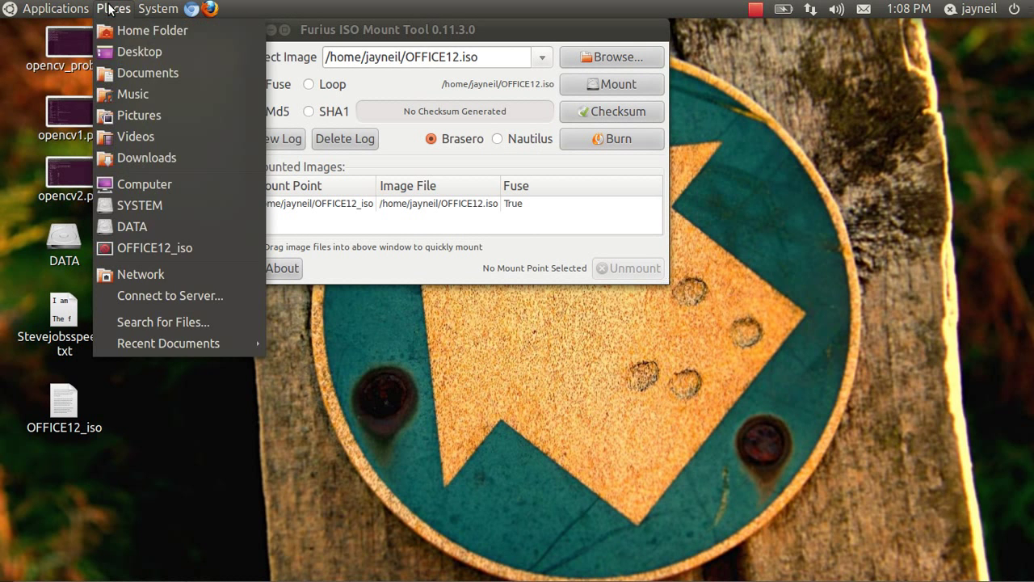
- Show the OFFICE12_iso drive contents in Nautilus: Office folders, autorun.inf, README.HTM, setup.exe
left_click(153, 30)
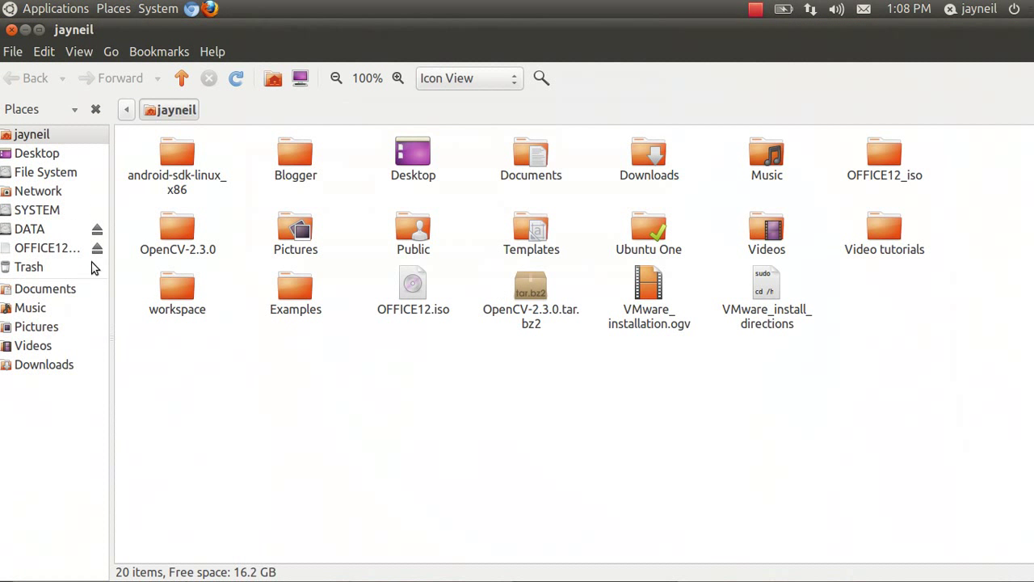
left_click(47, 248)
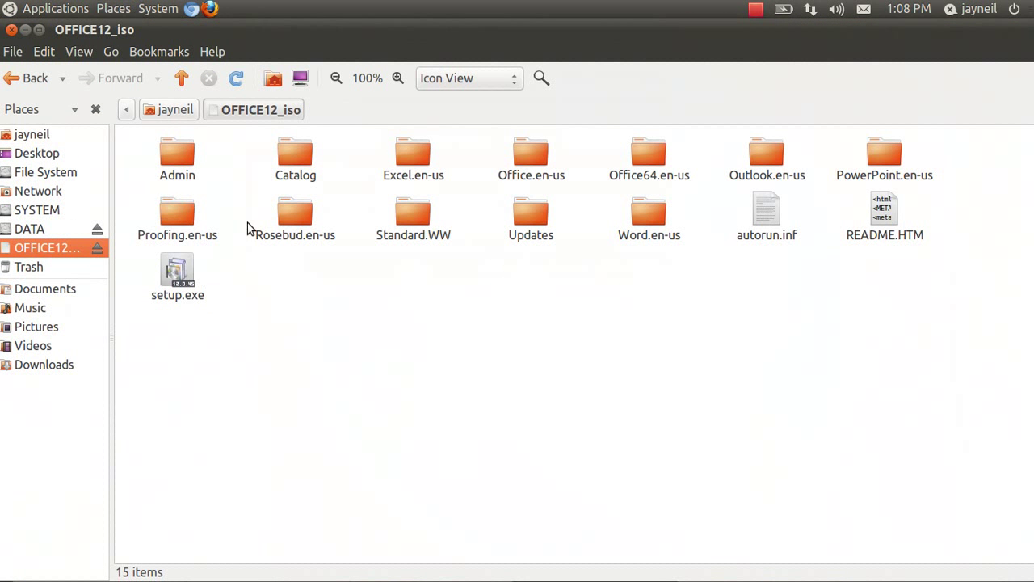
mouse_move(24, 77)
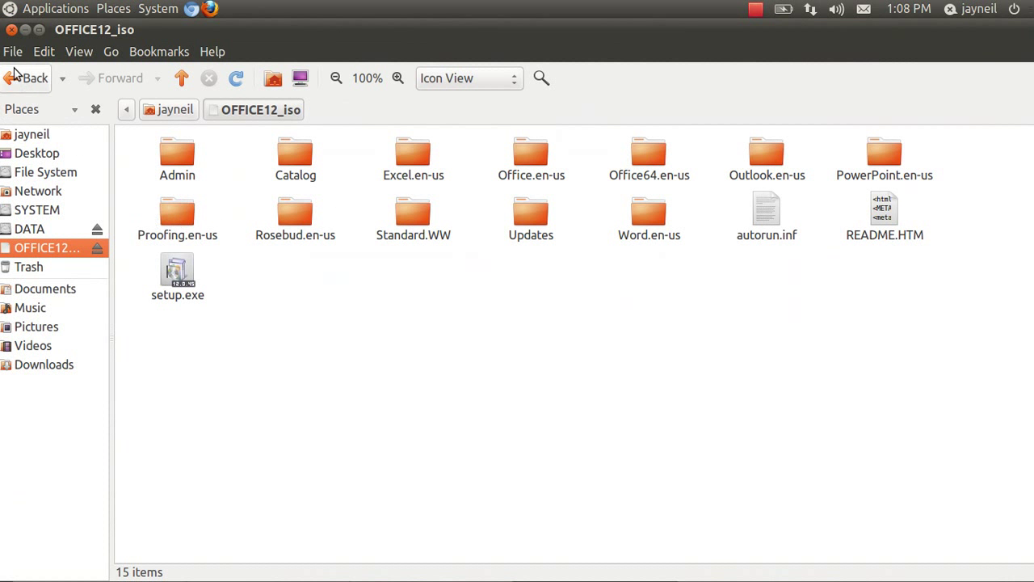